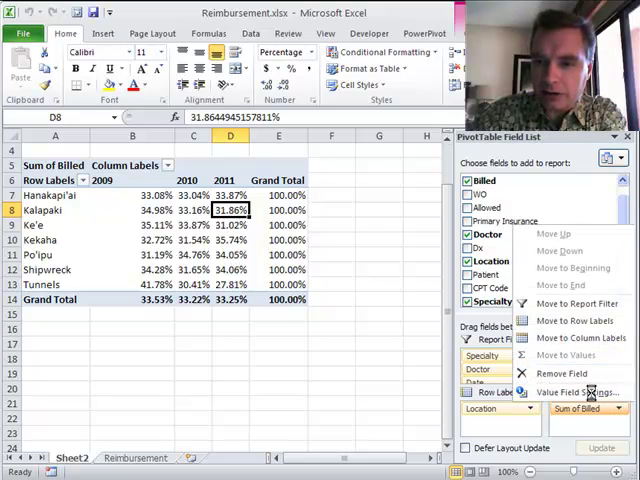
Set Sum of Billed to show values as % of Column Total
left_click(584, 392)
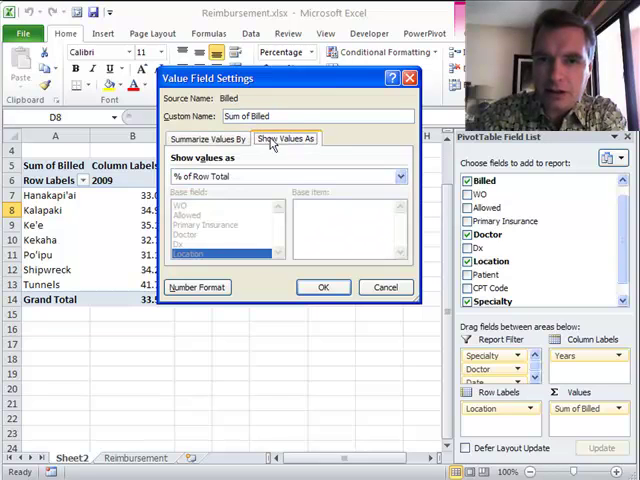
left_click(400, 176)
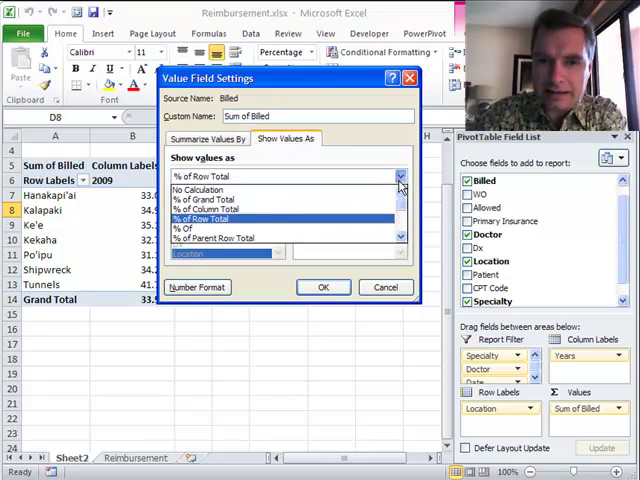
left_click(212, 208)
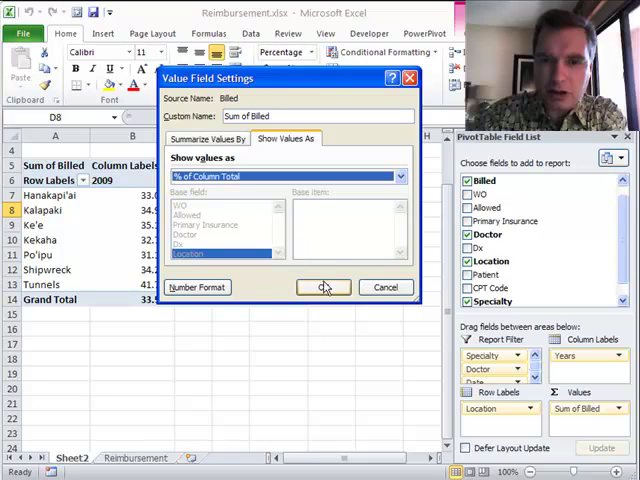
left_click(322, 288)
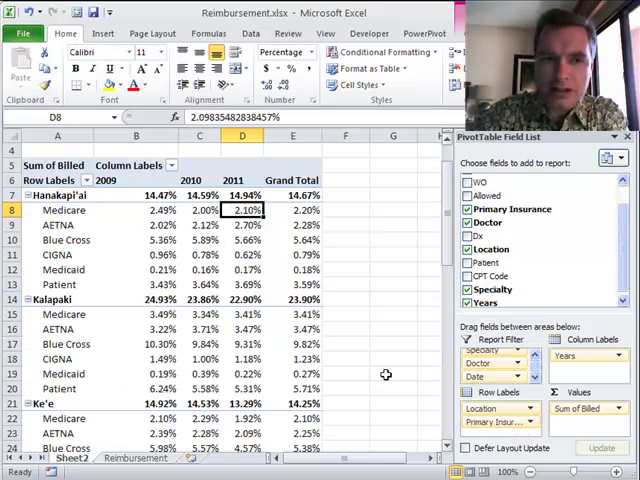
mouse_move(64, 210)
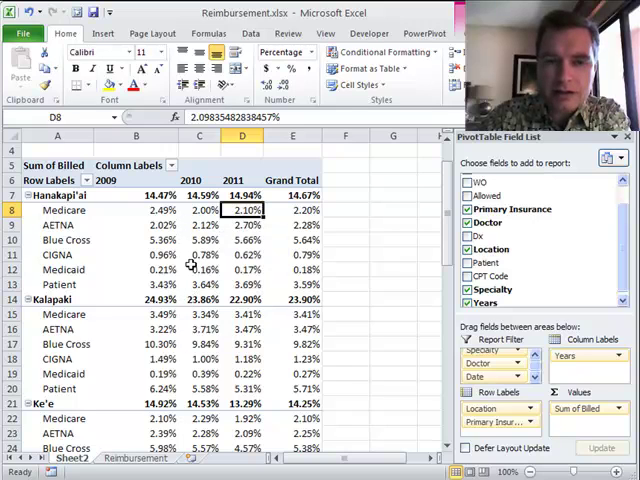
mouse_move(188, 268)
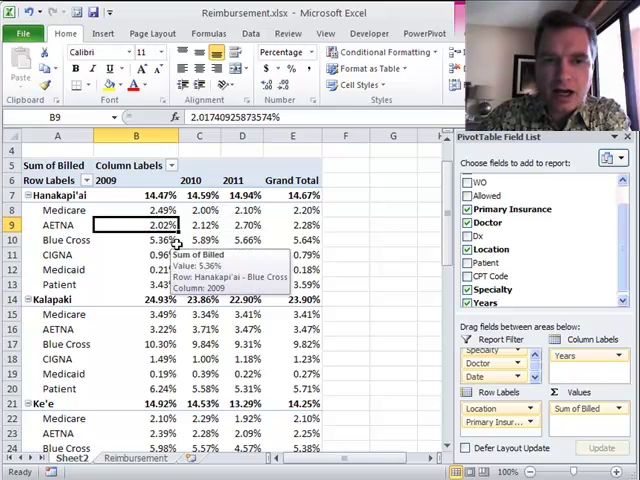
Review the percentage breakdown, checking Shipwreck's Blue Cross share, and return to the top
scroll("down", 3)
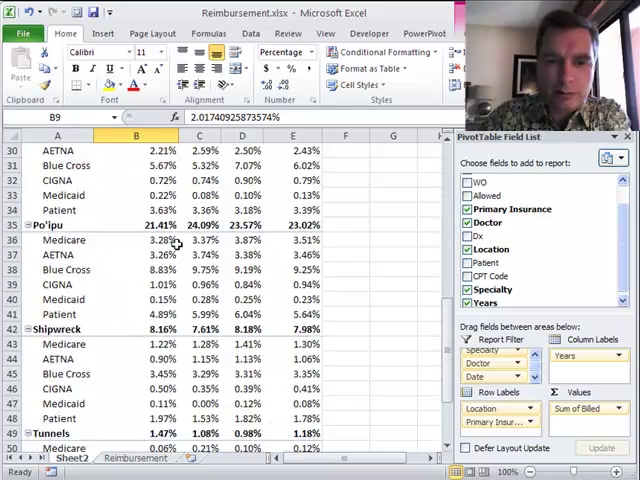
scroll("down", 3)
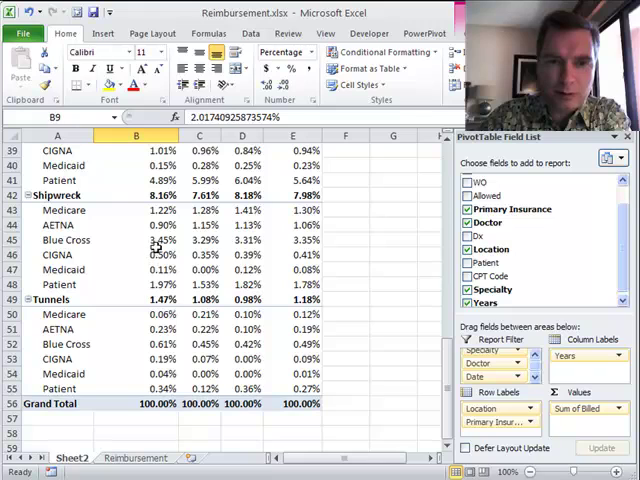
left_click(136, 240)
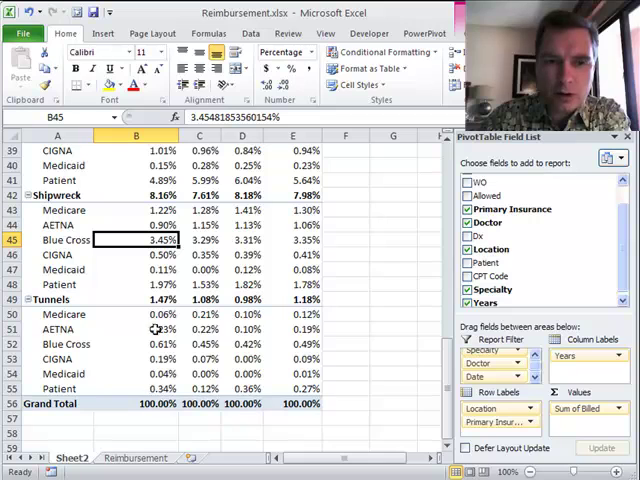
scroll("up", 3)
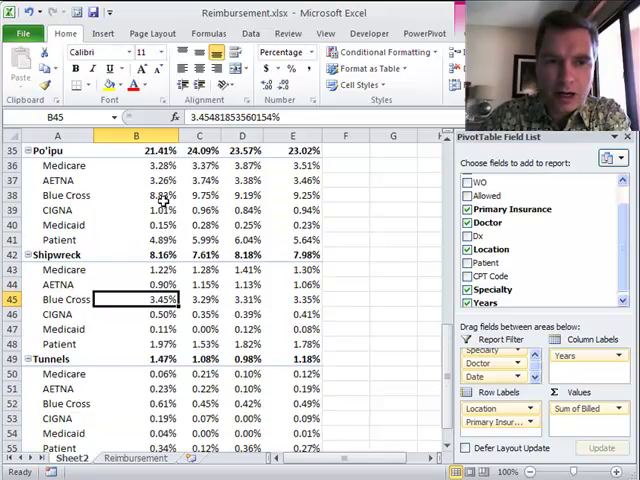
scroll("up", 3)
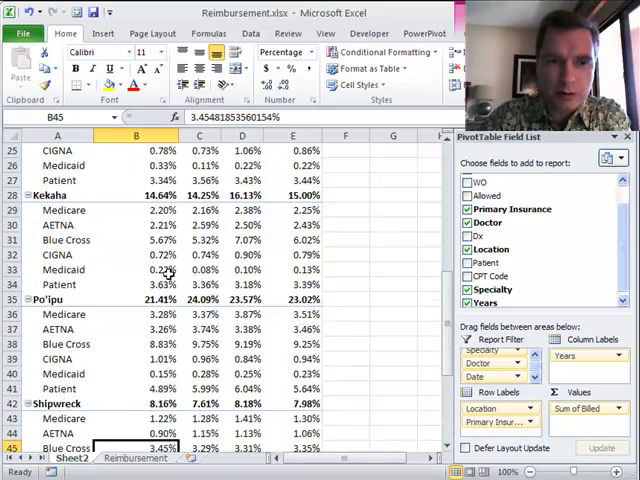
scroll("up", 3)
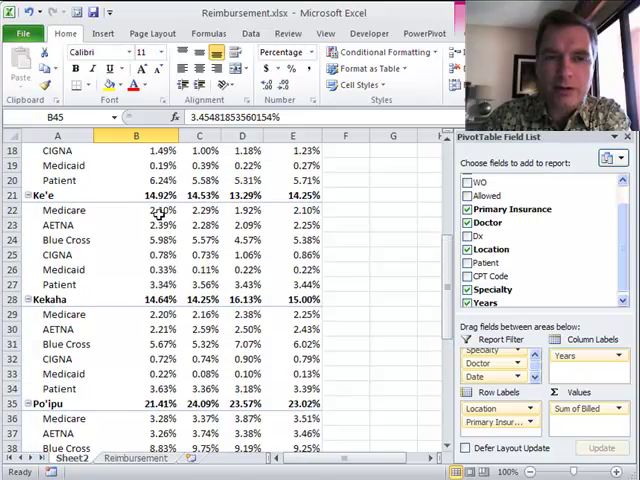
scroll("up", 3)
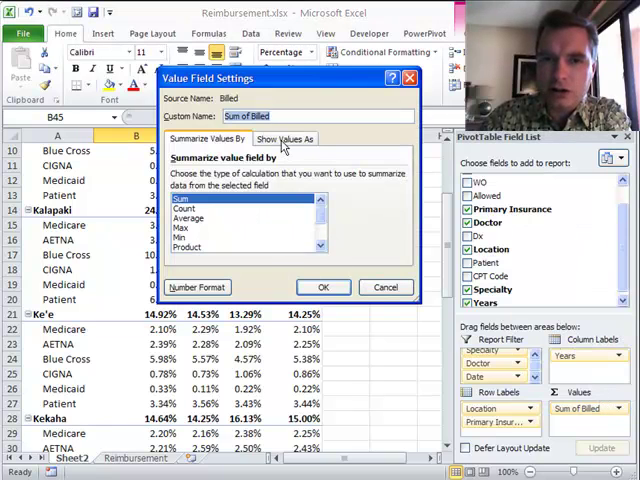
Set Sum of Billed to show values as % of Parent Row Total
left_click(284, 138)
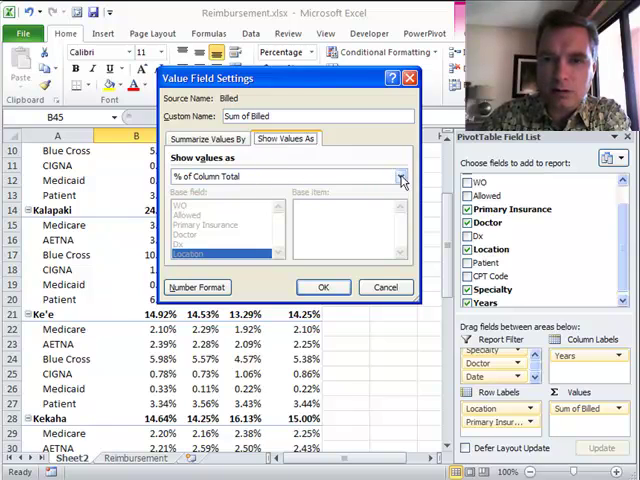
left_click(400, 176)
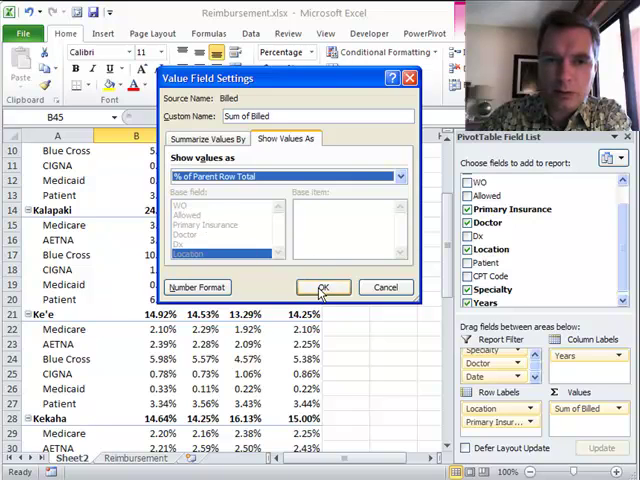
left_click(322, 288)
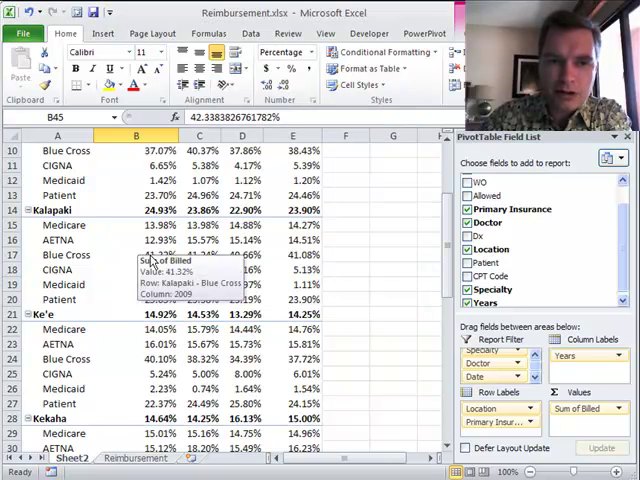
left_click(136, 254)
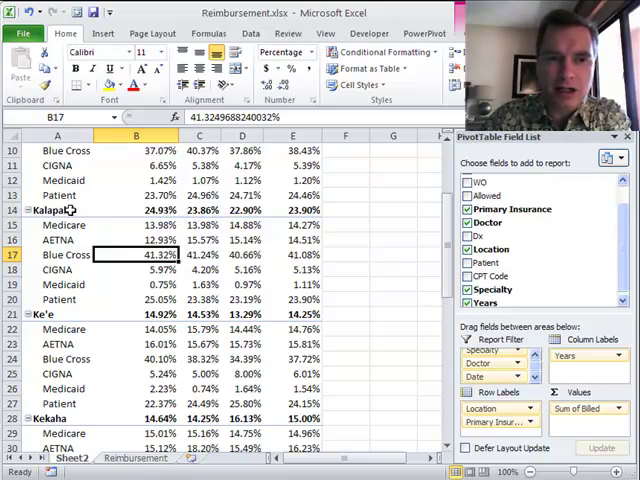
left_click_drag(136, 224, 136, 300)
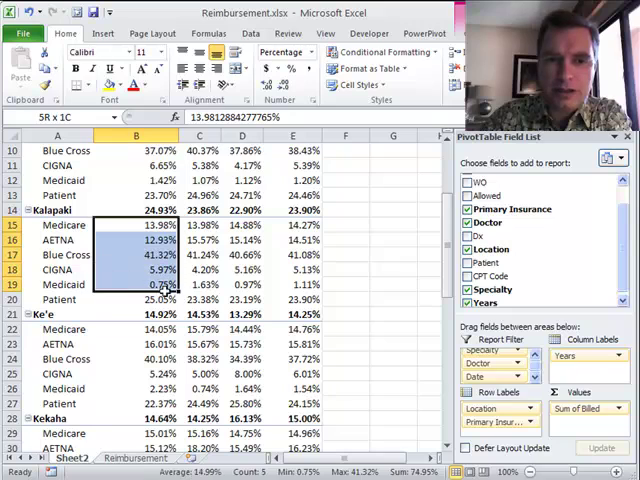
left_click(136, 300)
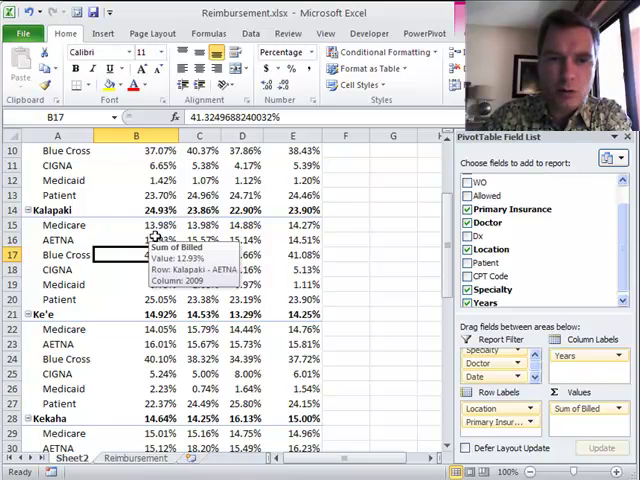
left_click(198, 240)
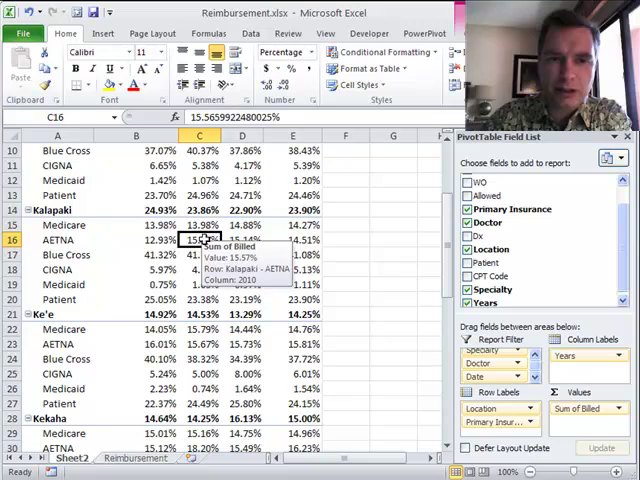
mouse_move(200, 256)
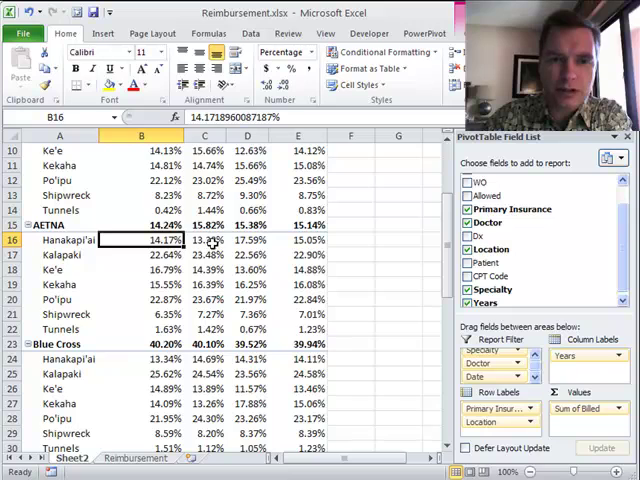
Check Hanakapi'ai's AETNA share for 2011 in the regrouped table
left_click(248, 240)
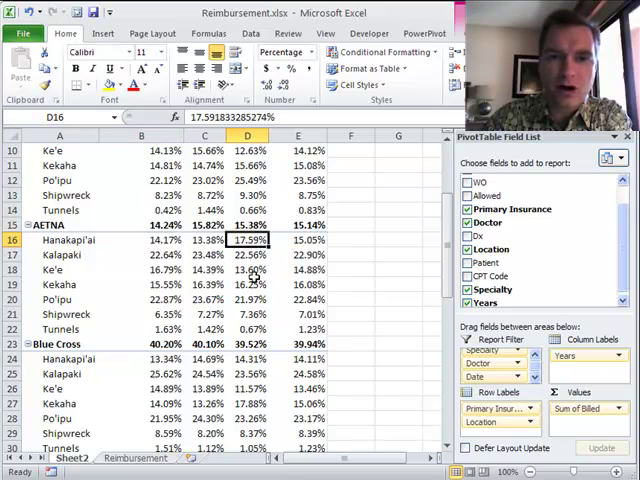
mouse_move(248, 270)
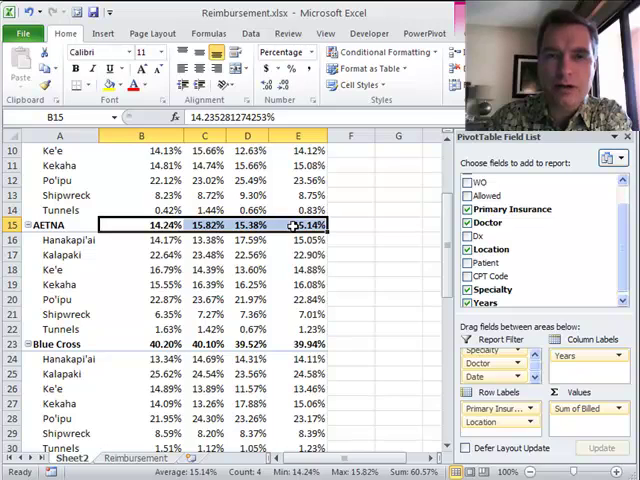
mouse_move(304, 224)
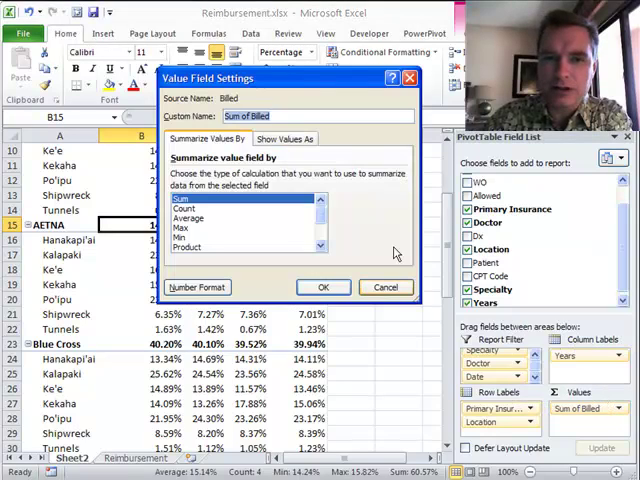
left_click(284, 138)
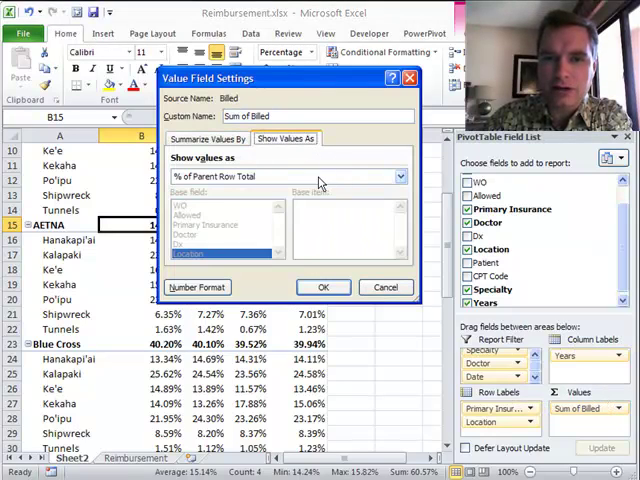
left_click(400, 176)
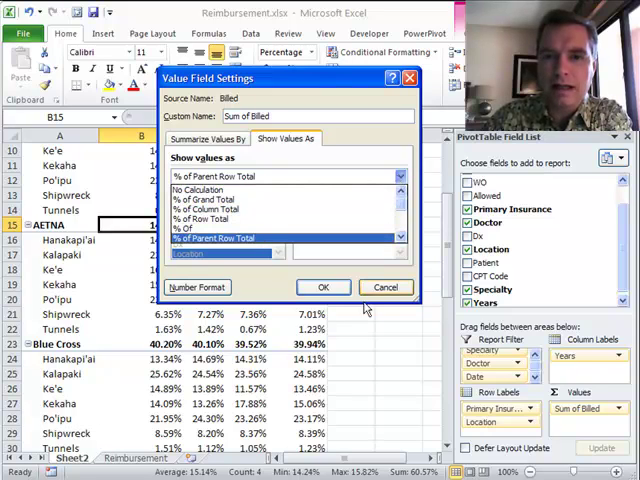
left_click(322, 288)
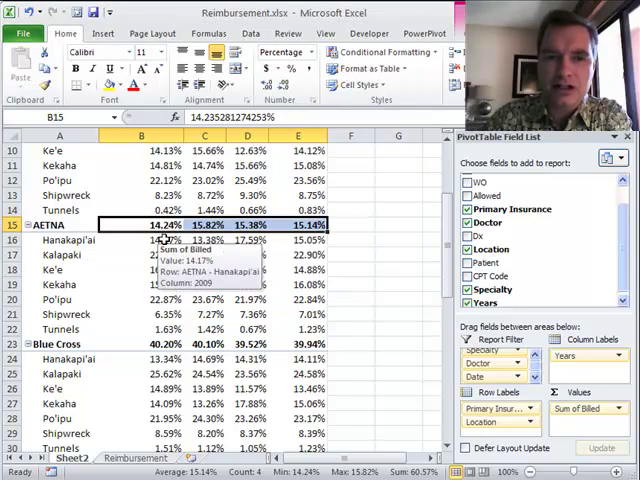